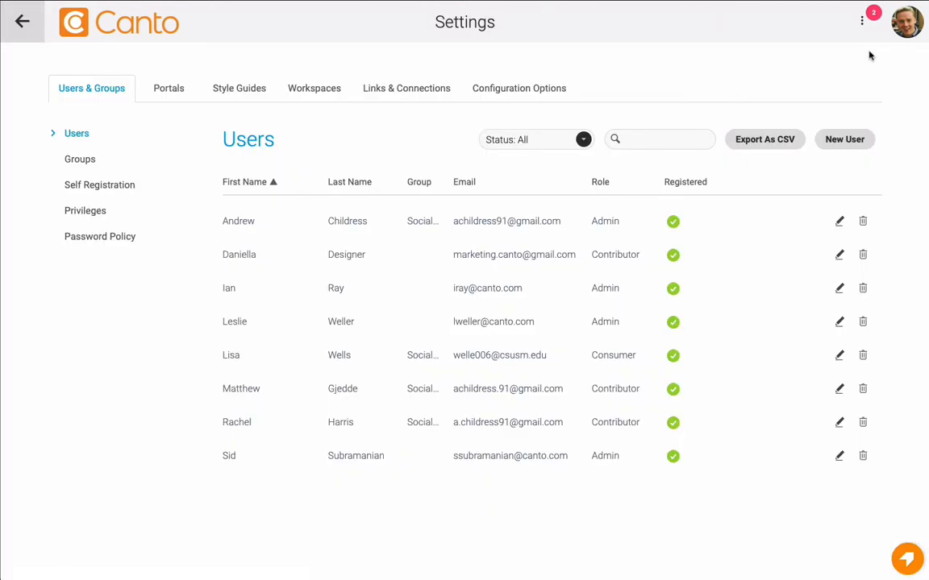
# Open Privileges under Users & Groups and start adding a new custom role.
pyautogui.click(85, 210)
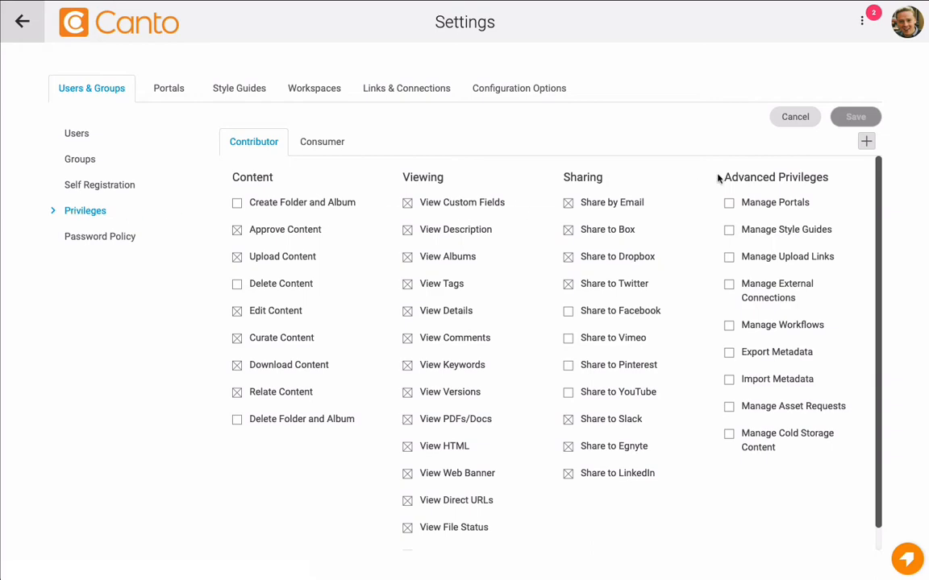
pyautogui.click(865, 141)
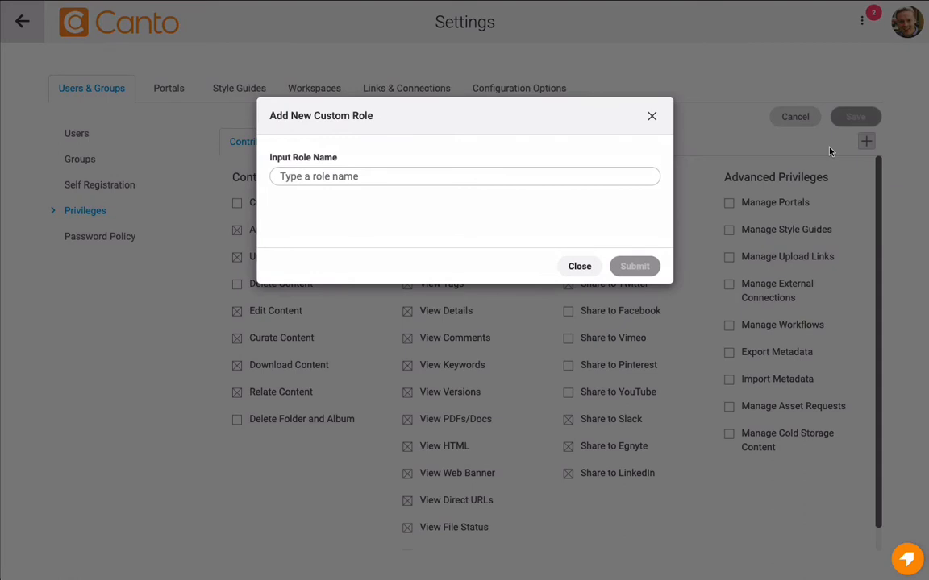
pyautogui.moveTo(800, 155)
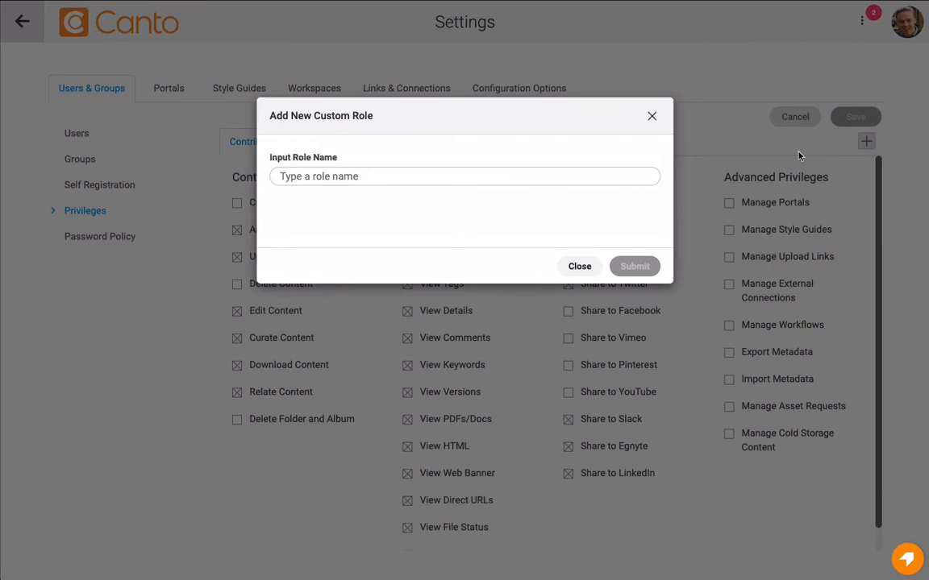
# Name the new custom role 'Field Marketing' and submit it.
pyautogui.write('Field')
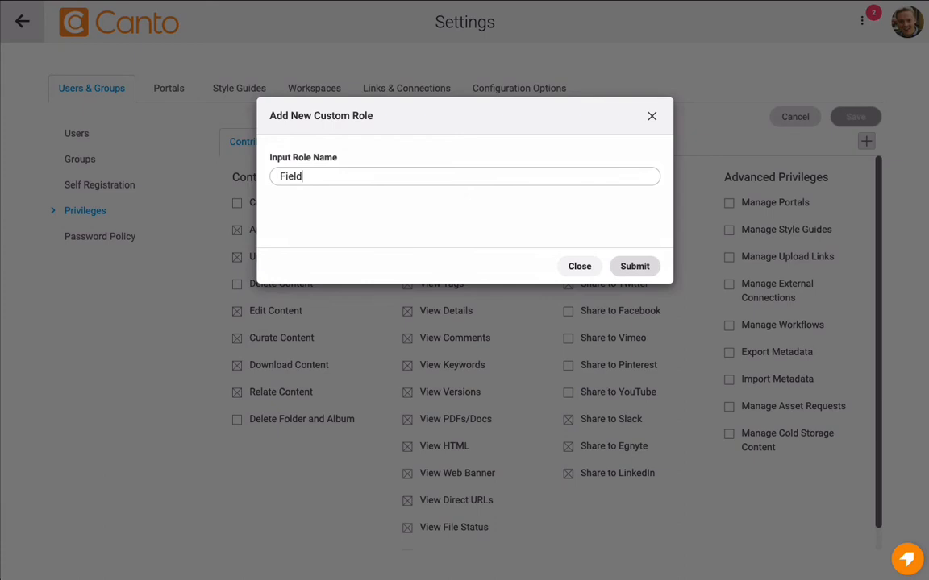
pyautogui.write('Marketing')
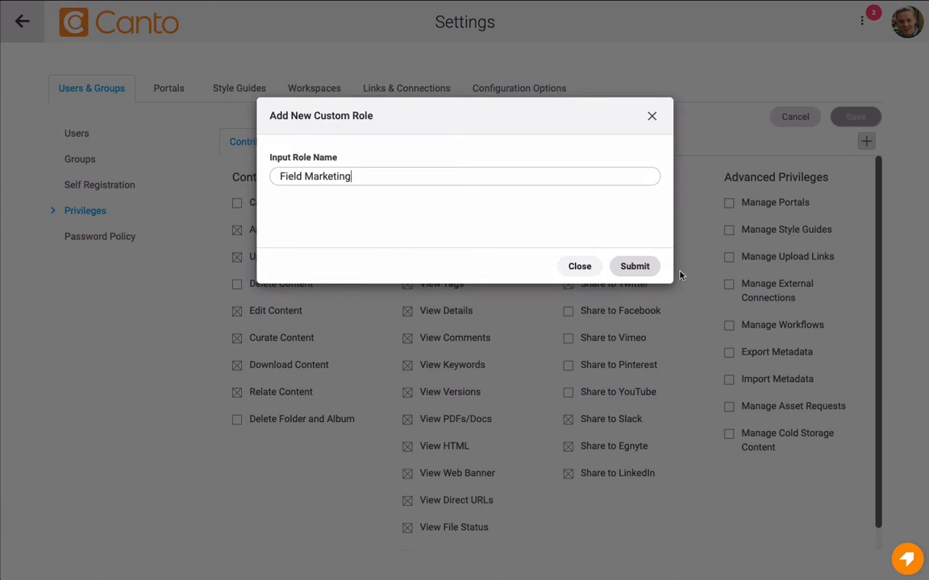
pyautogui.click(634, 266)
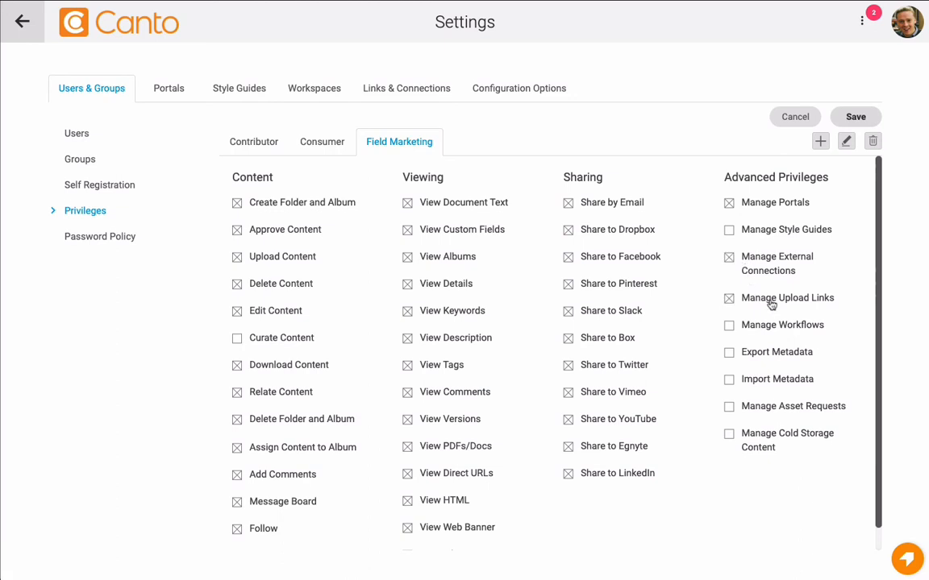
# Disable Share by Email and Dropbox for Field Marketing, then return to the Users list.
pyautogui.click(568, 202)
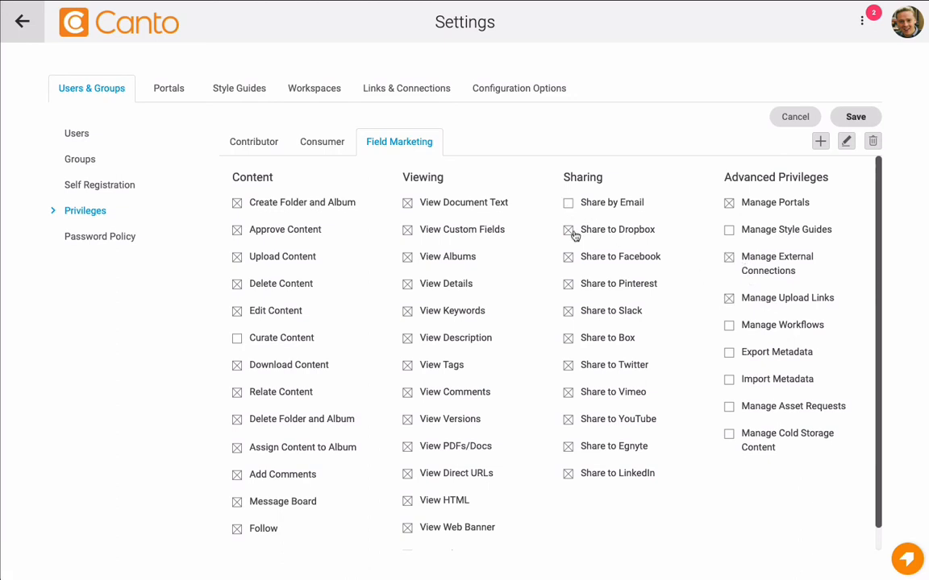
pyautogui.click(568, 230)
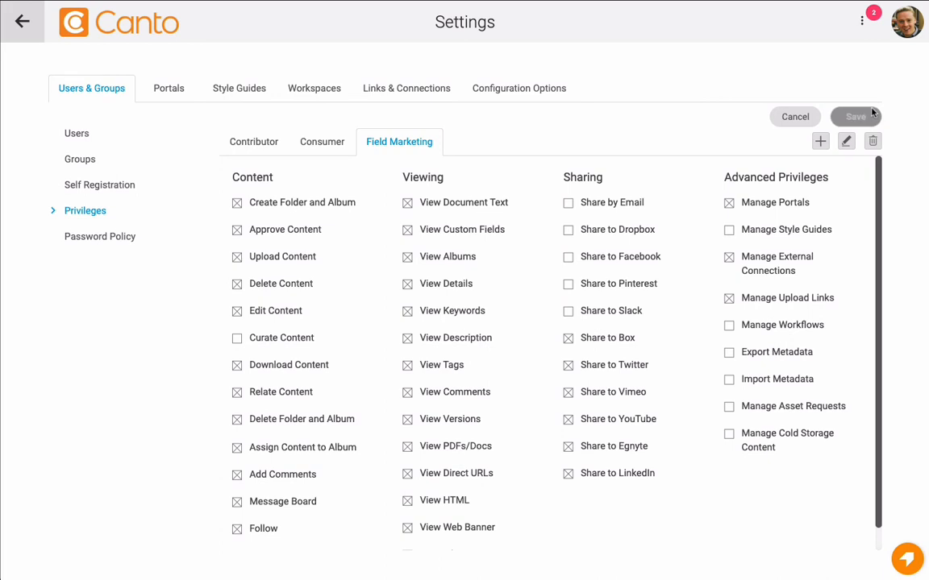
pyautogui.moveTo(373, 135)
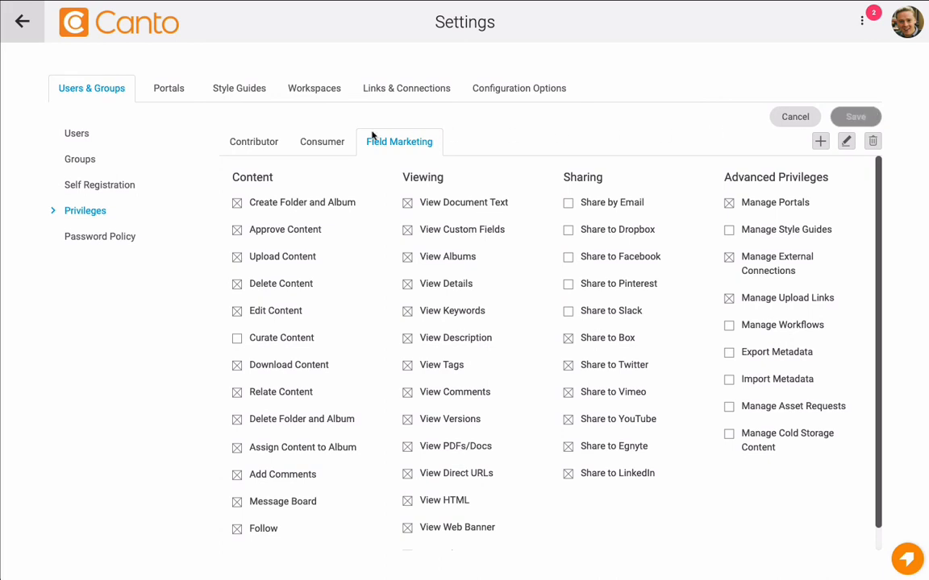
pyautogui.click(77, 133)
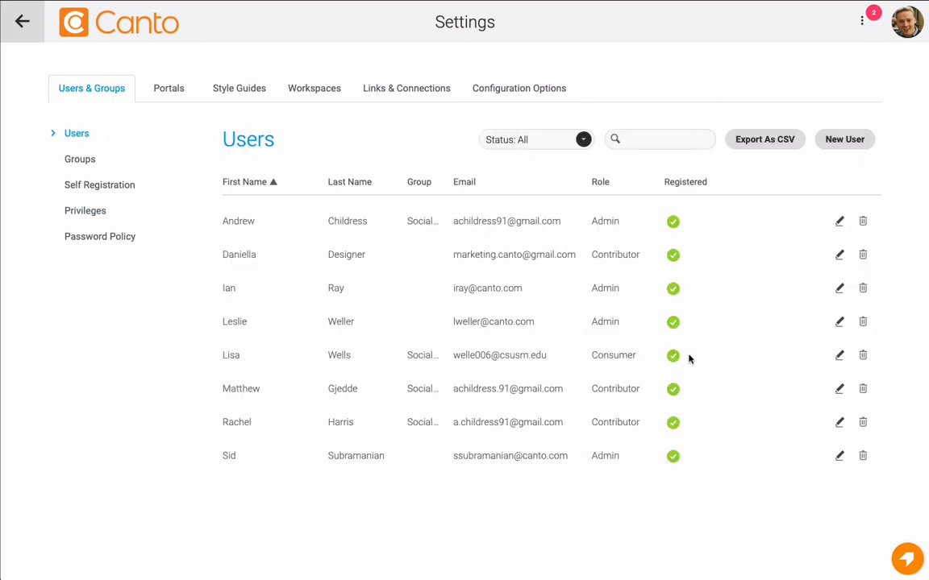
pyautogui.click(838, 388)
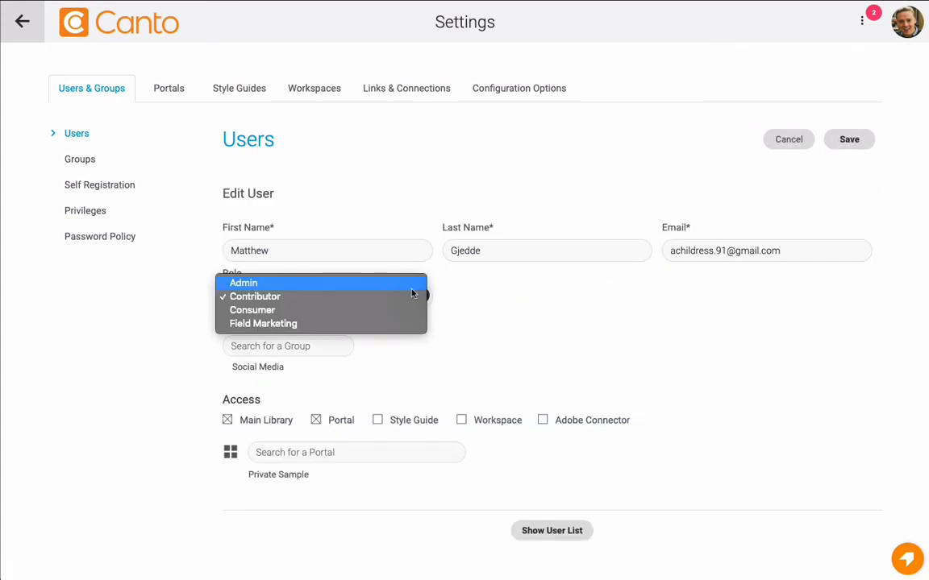
pyautogui.click(263, 323)
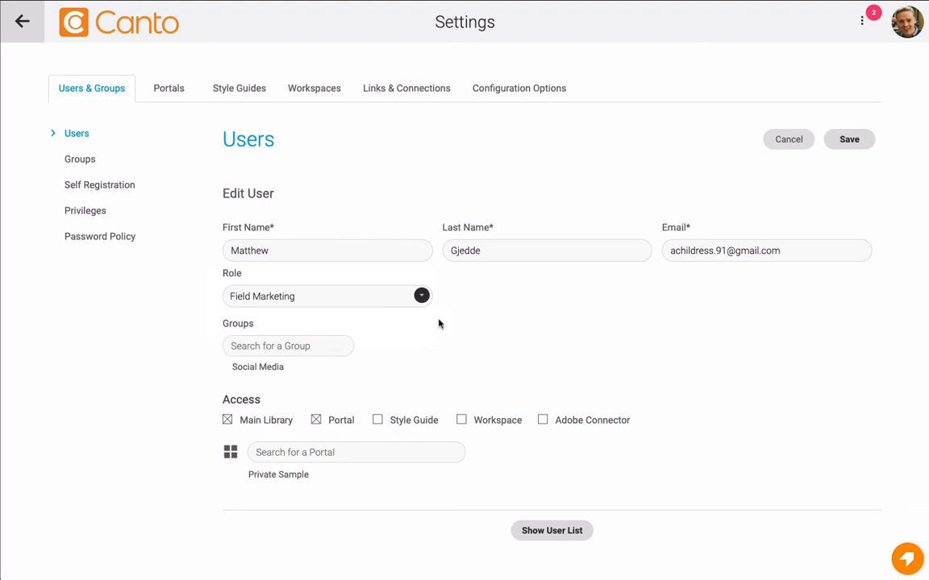
pyautogui.click(552, 531)
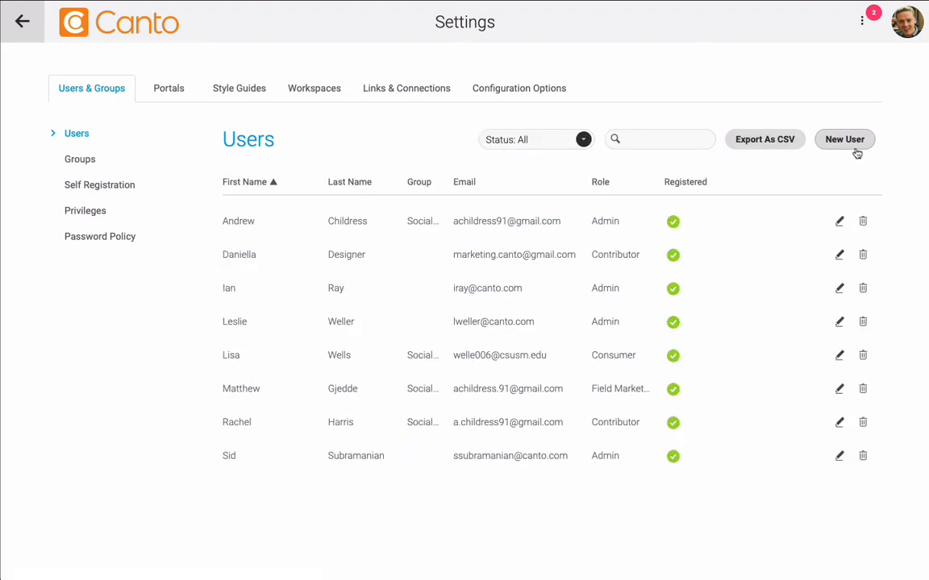